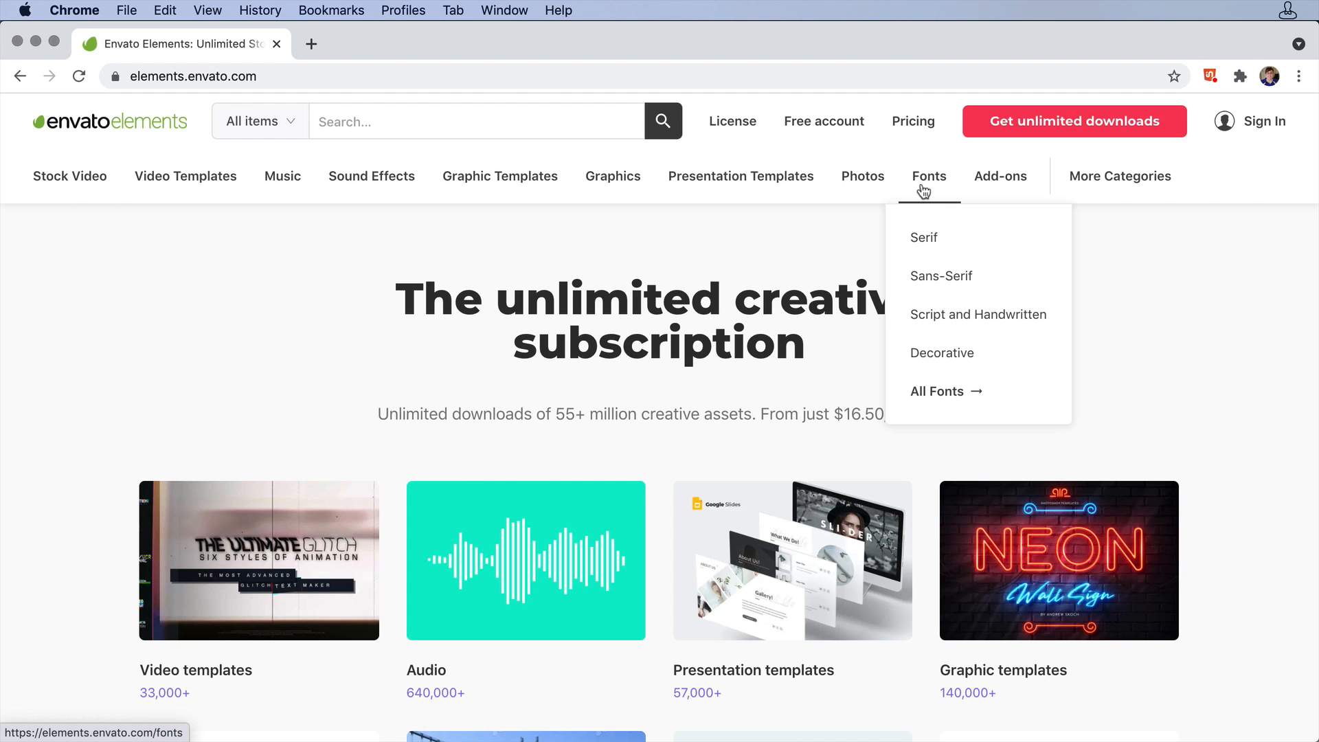
# Step: Open Envato Elements' Script and Handwritten fonts category and scroll through the results
pyautogui.click(977, 314)
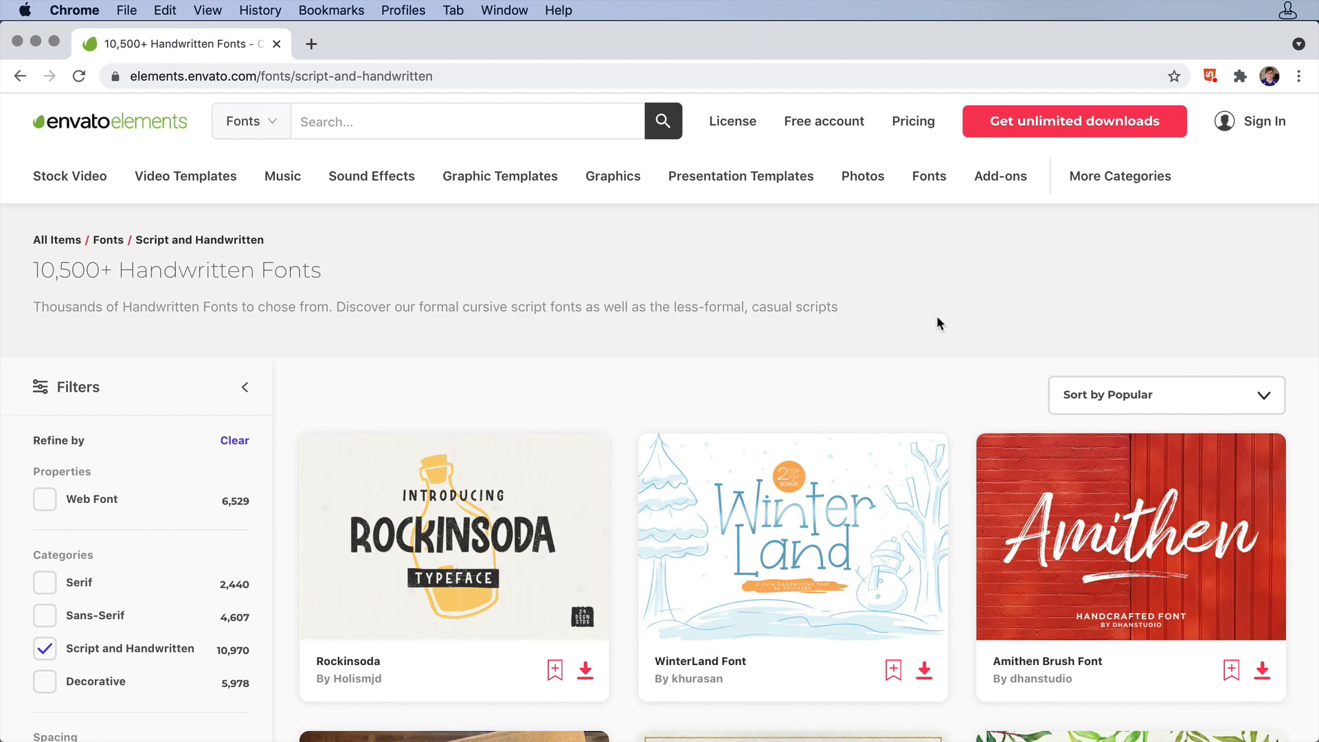
pyautogui.scroll(-3)
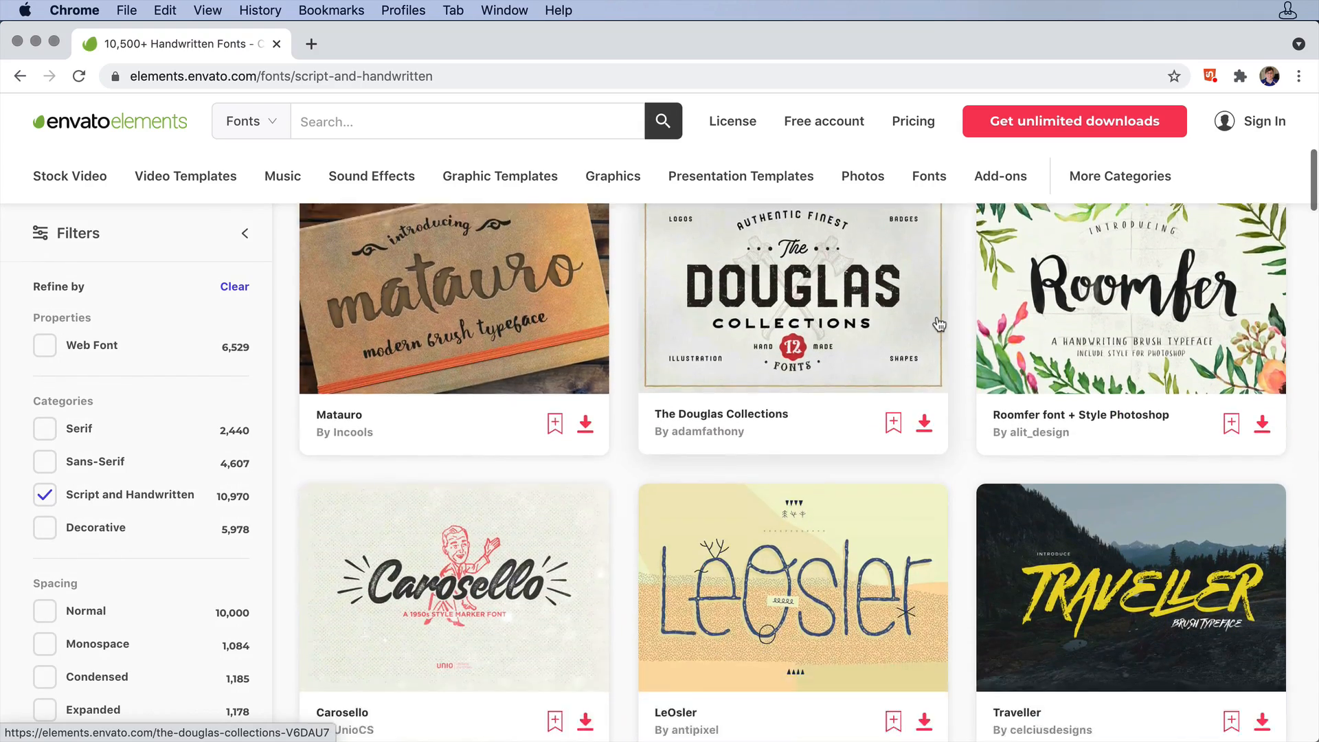
pyautogui.scroll(-3)
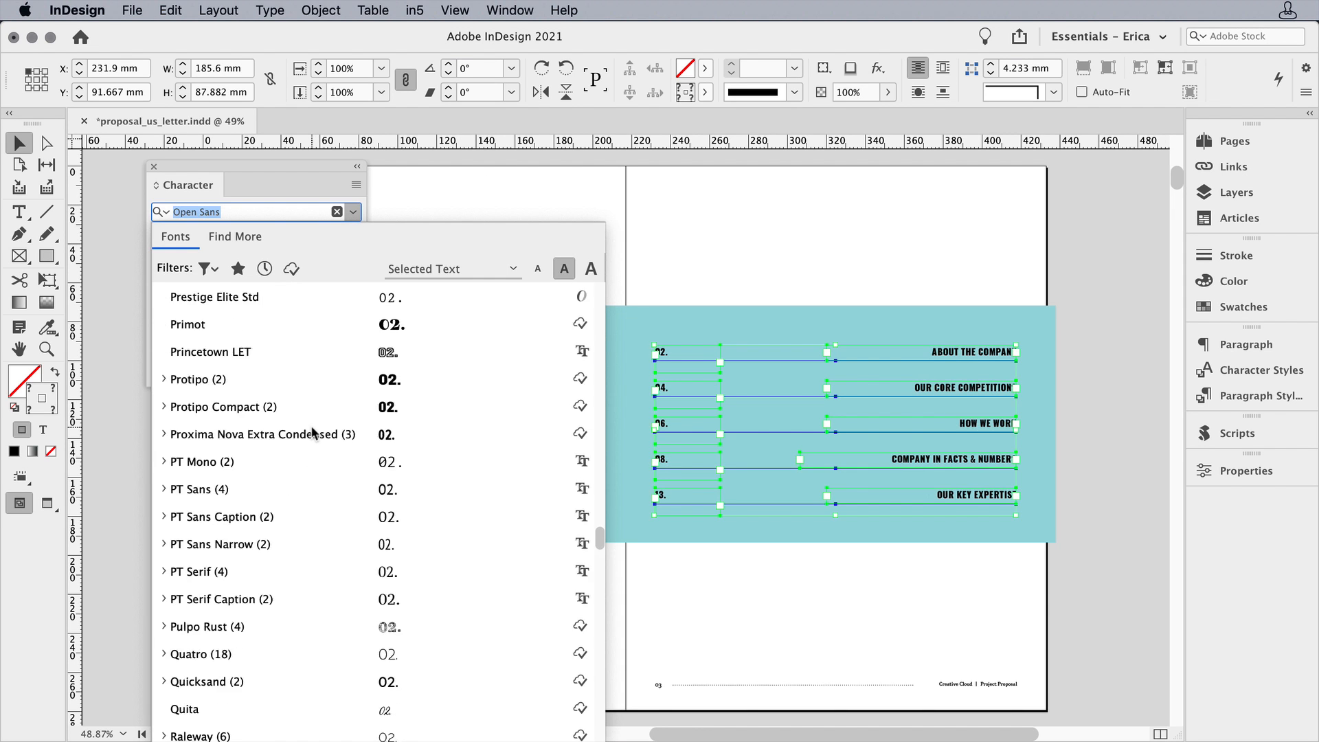
# Step: Select the contents text with the Type tool and filter the font list by 'ca text'
pyautogui.scroll(-3)
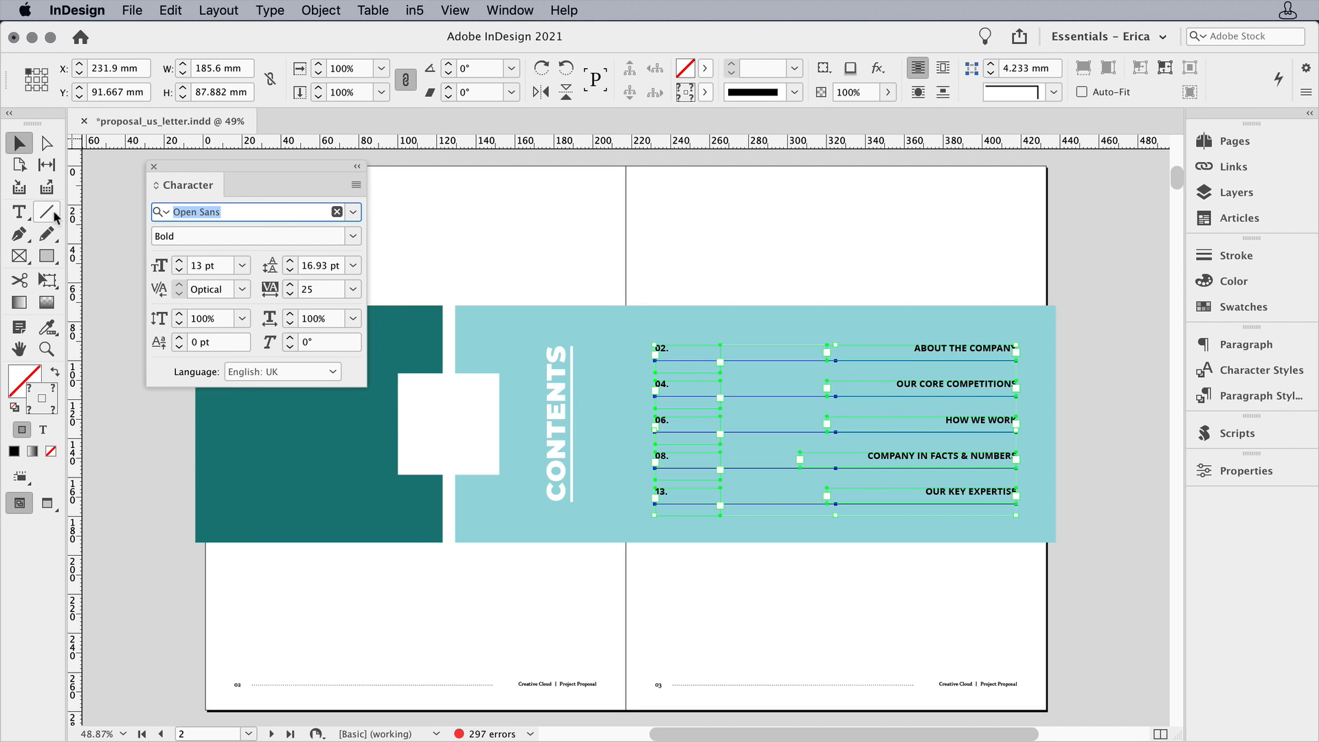
pyautogui.click(19, 212)
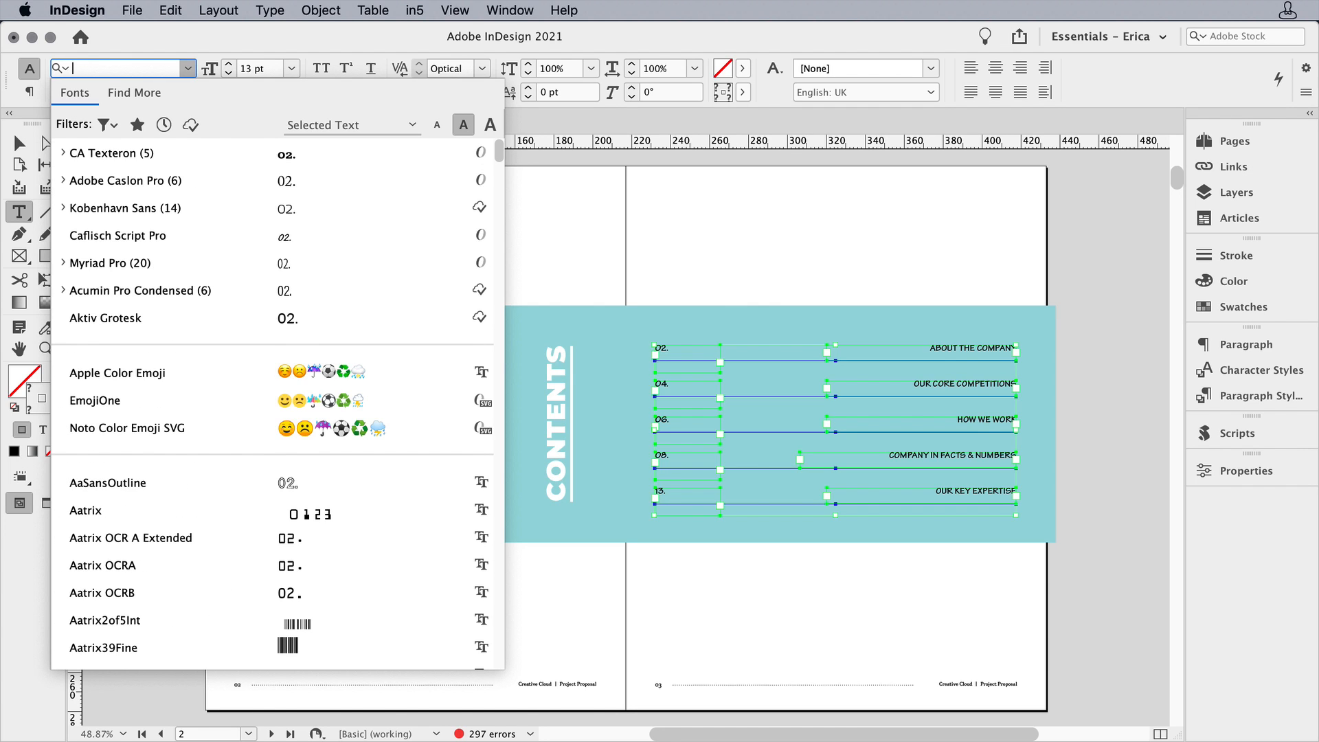
pyautogui.write('ca')
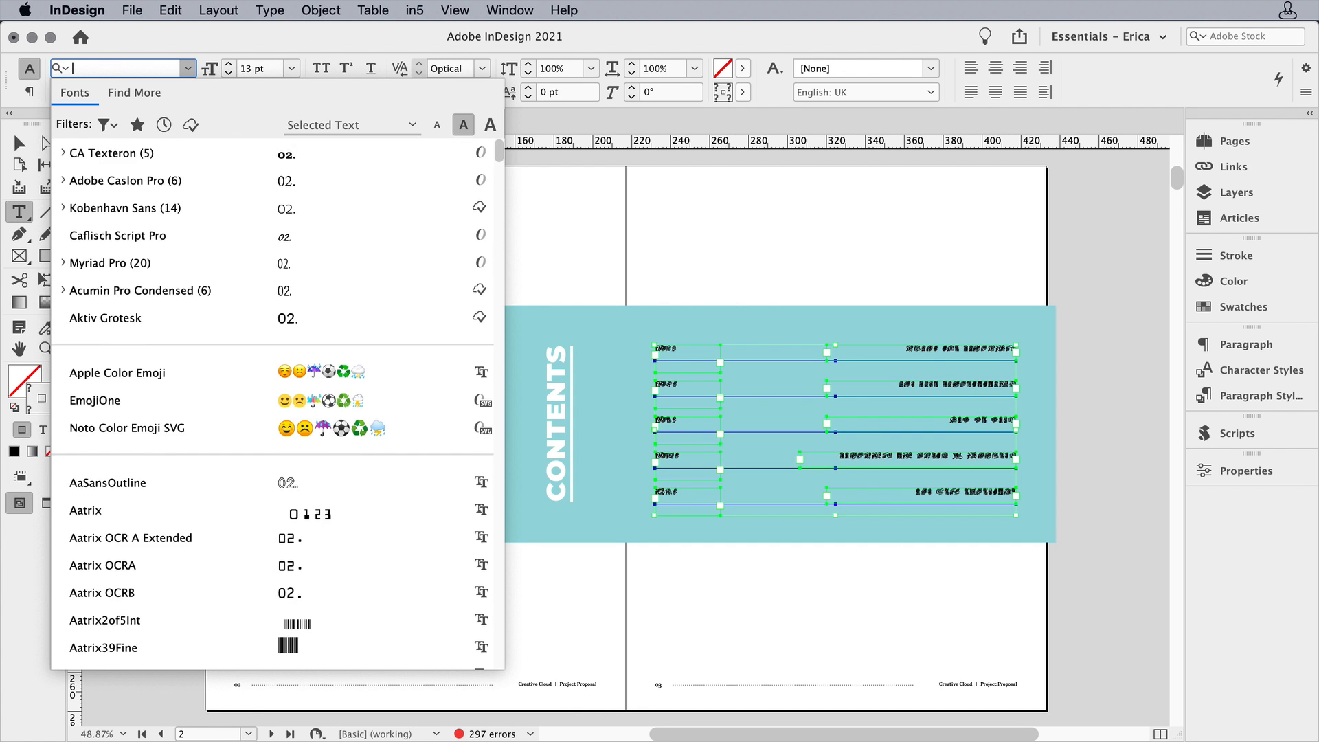
pyautogui.write('text')
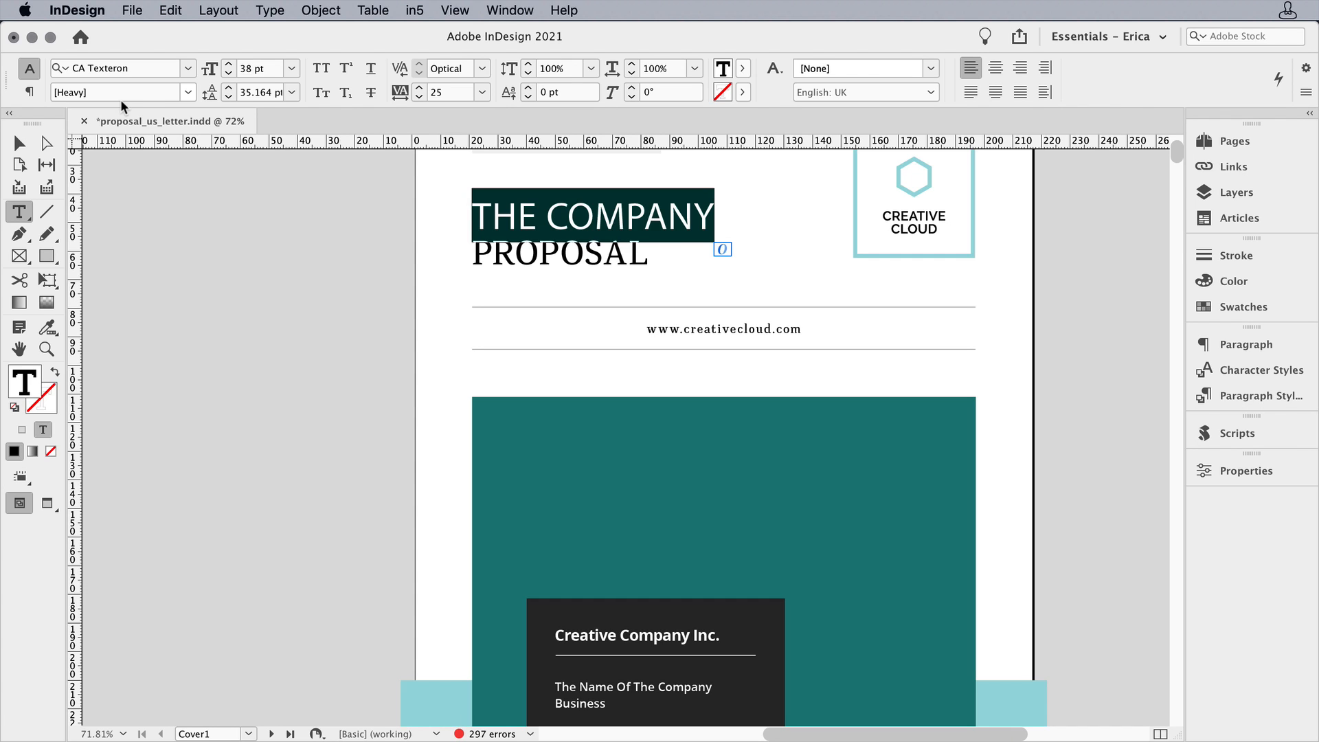
# Step: Expand the CA Texteron family in the Font dropdown to check its installed styles
pyautogui.click(186, 68)
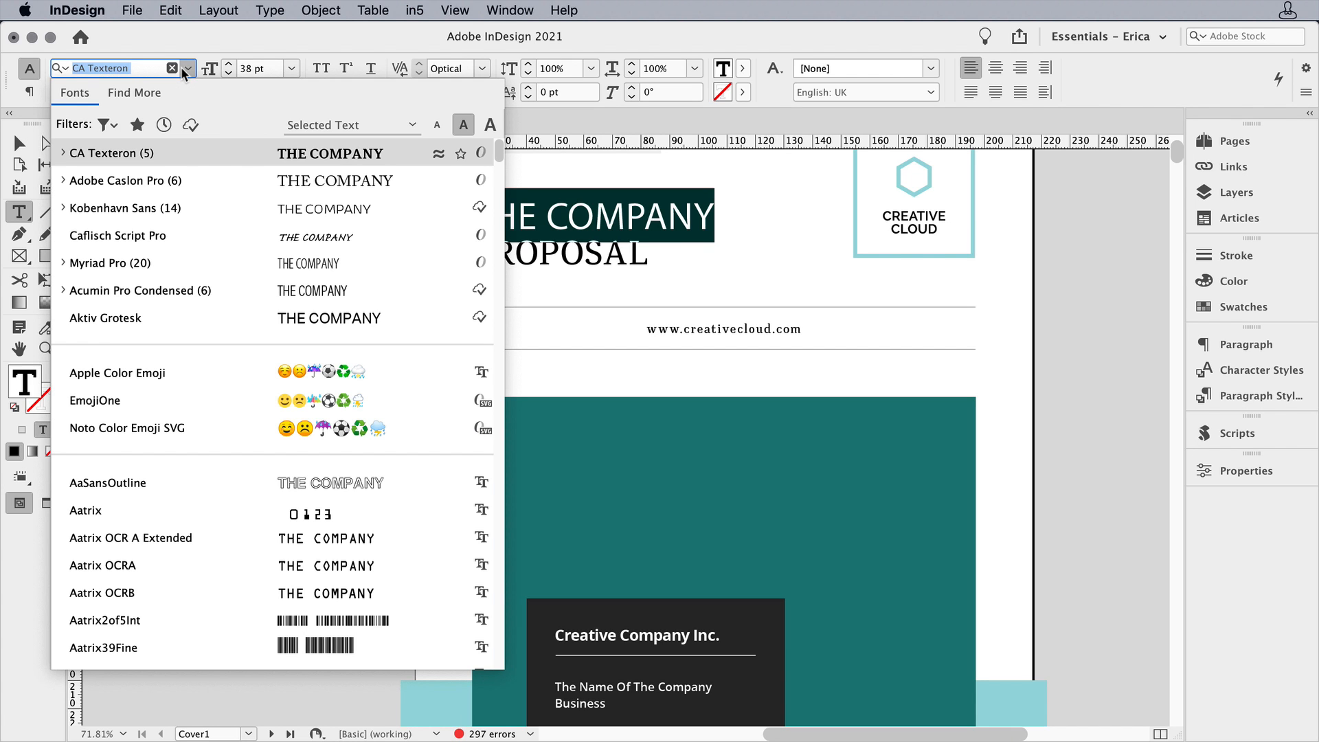
pyautogui.click(61, 153)
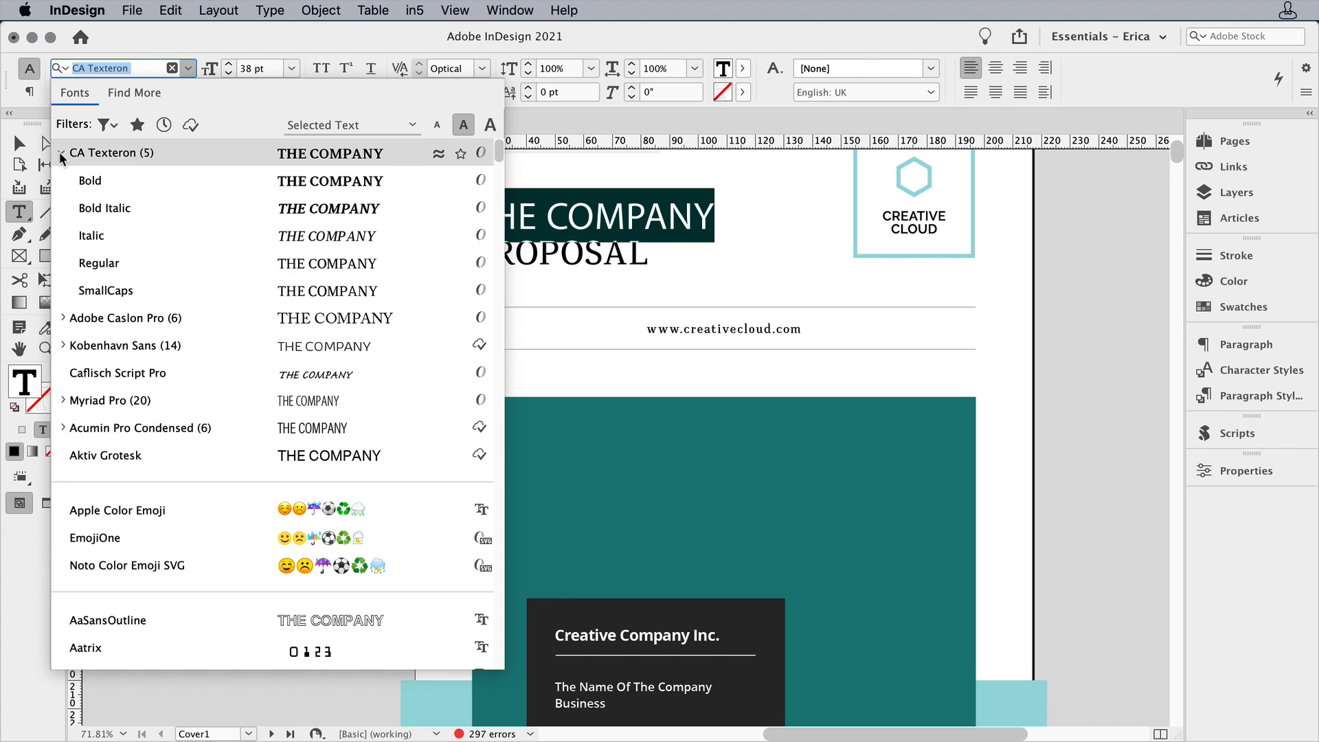
pyautogui.click(106, 290)
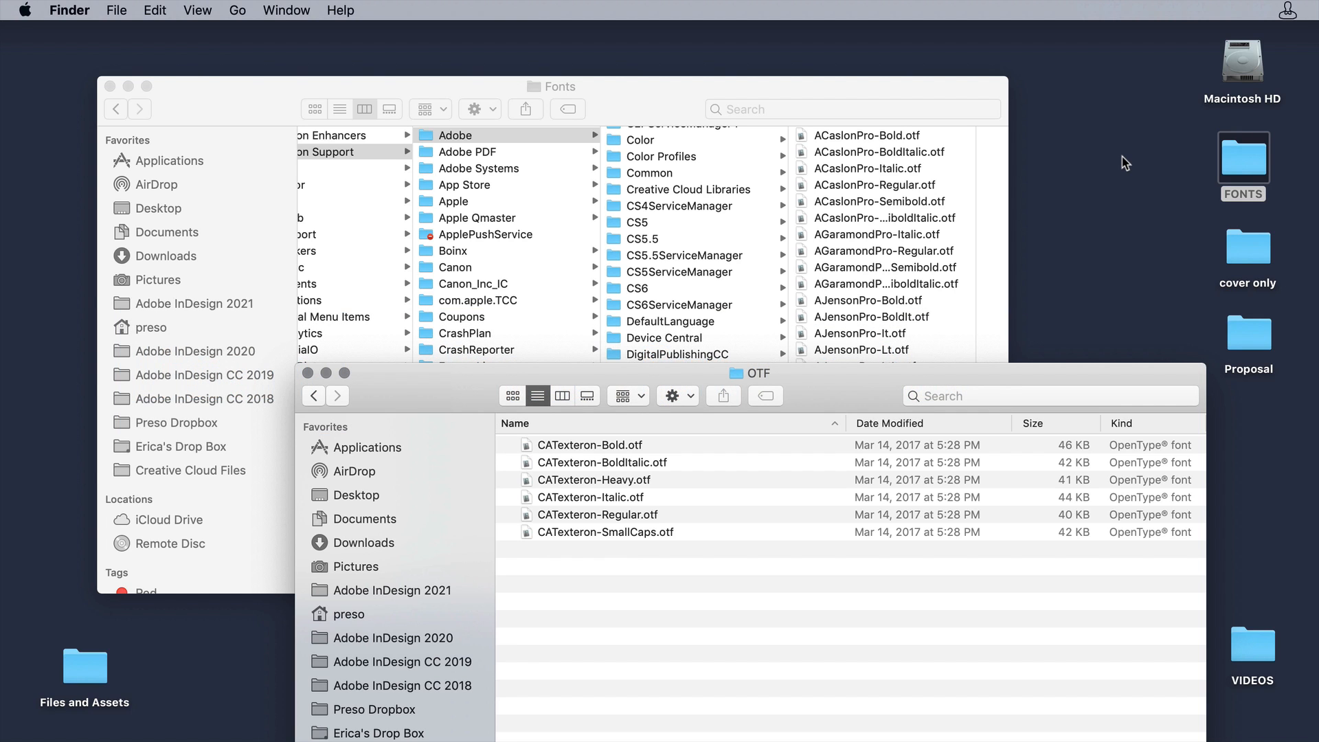
pyautogui.moveTo(626, 487)
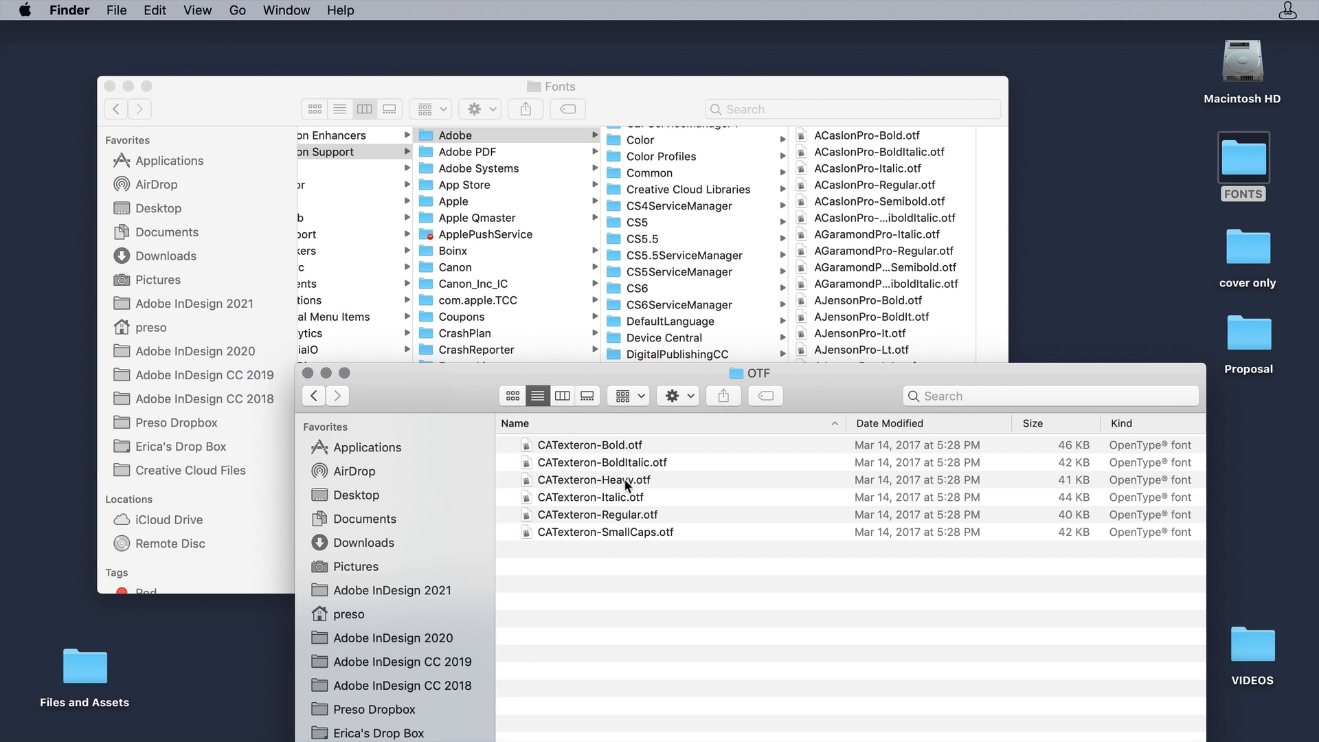
# Step: Drag CATexteron-Heavy.otf out of the CA Texteron OTF folder
pyautogui.moveTo(593, 479); pyautogui.dragTo(896, 244)
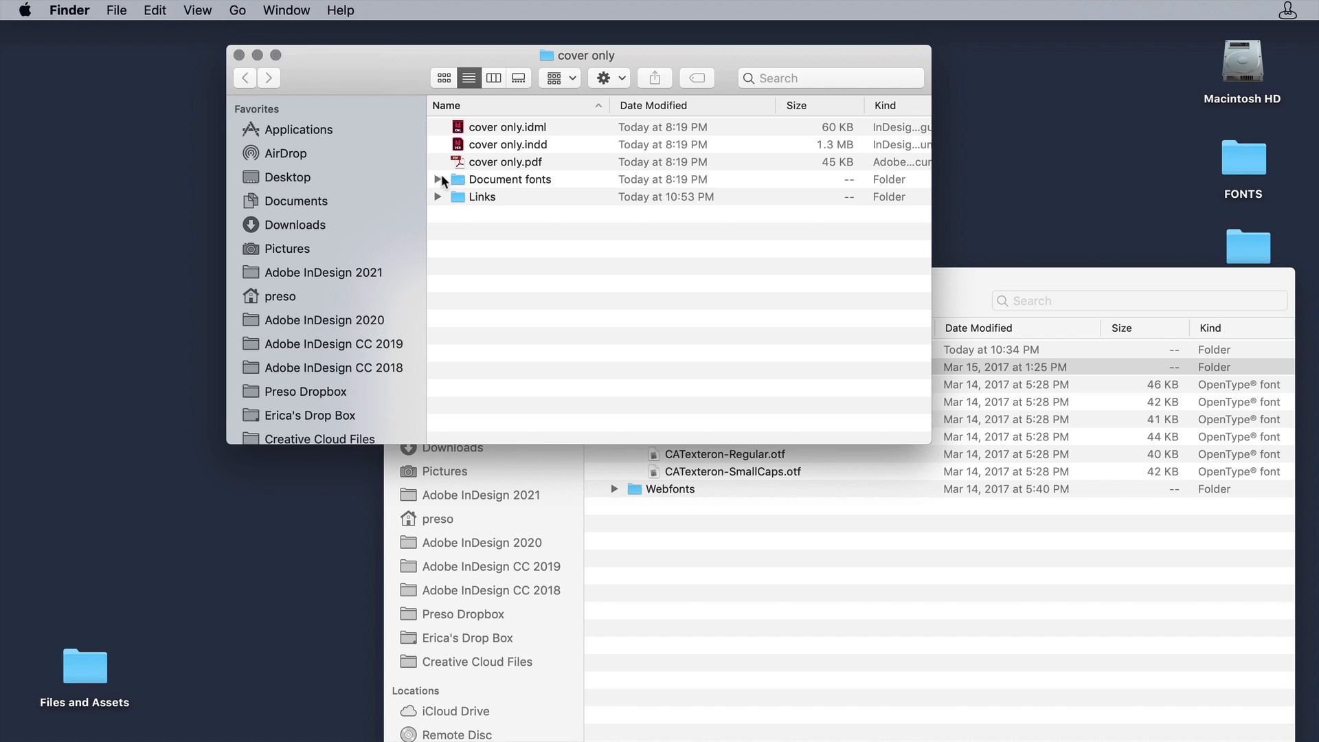
# Step: Expand the Document fonts folder inside the cover only folder
pyautogui.click(437, 179)
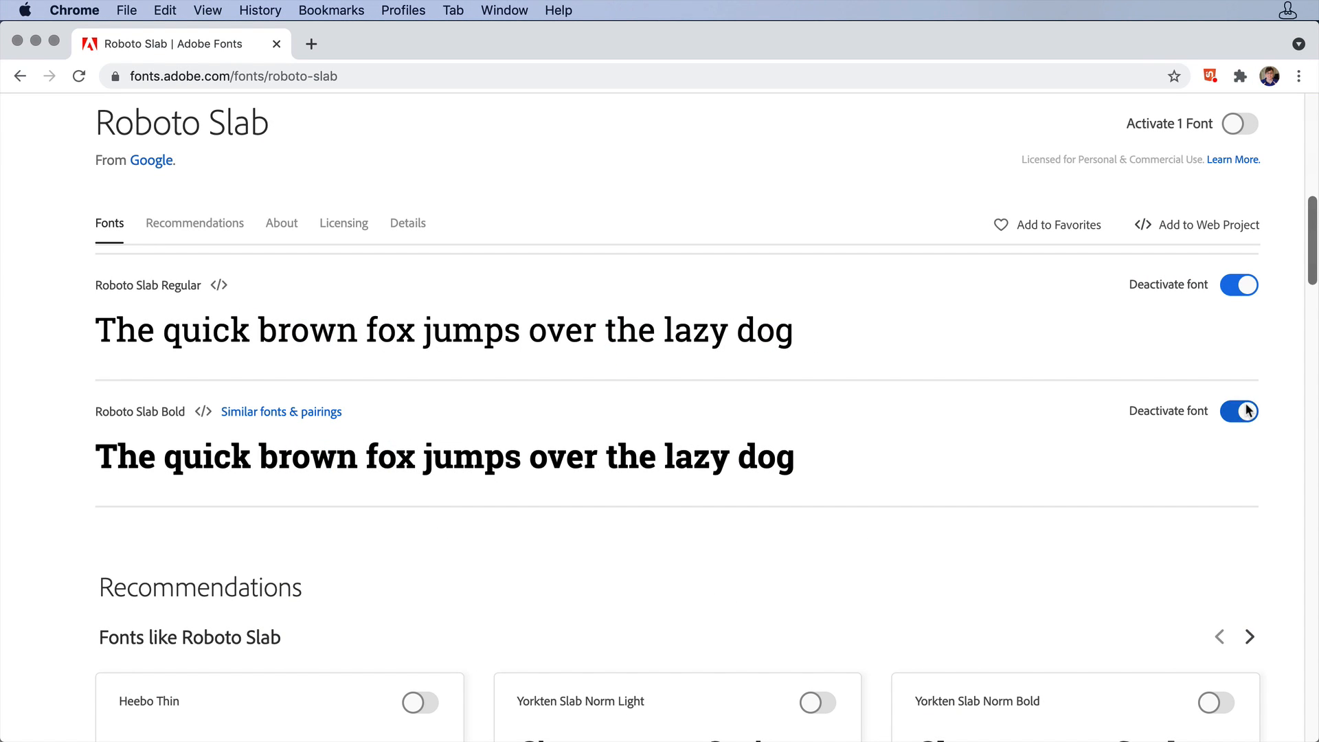
# Step: Toggle Roboto Slab Bold off and back on at fonts.adobe.com
pyautogui.click(1238, 411)
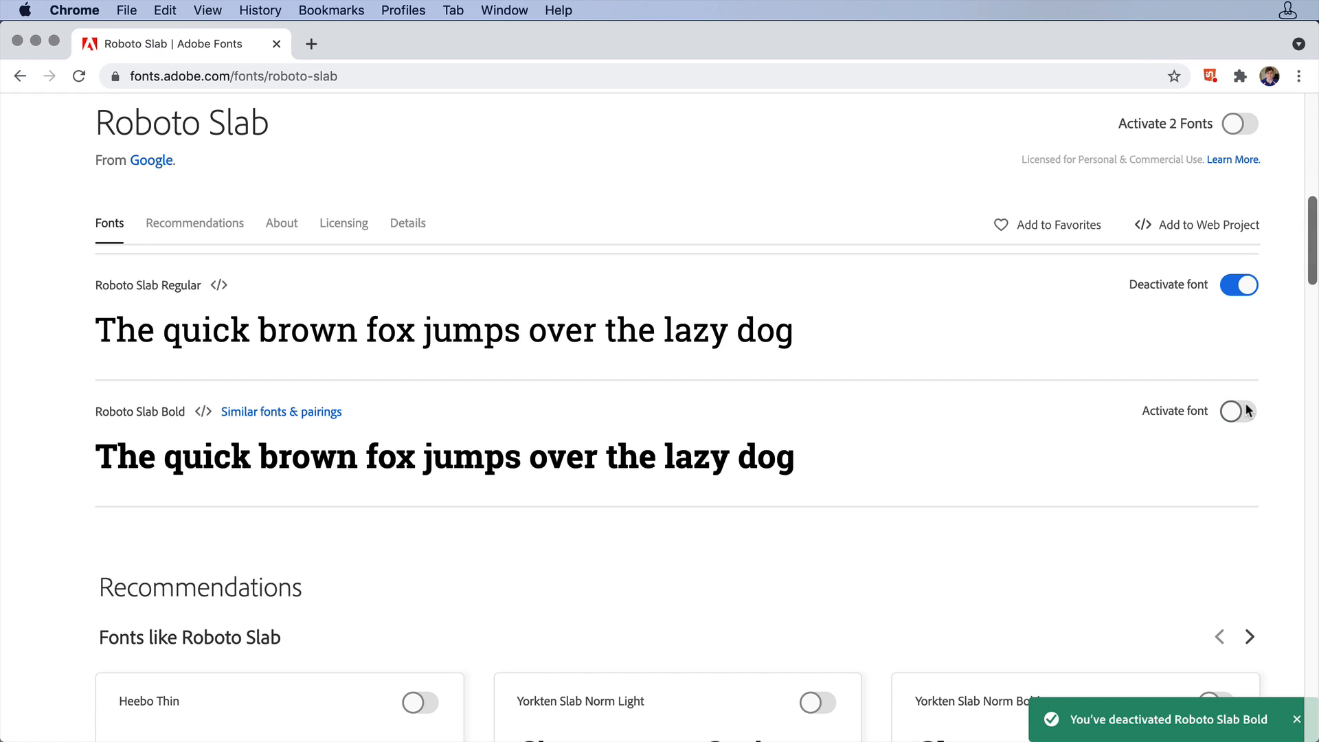
pyautogui.click(1237, 411)
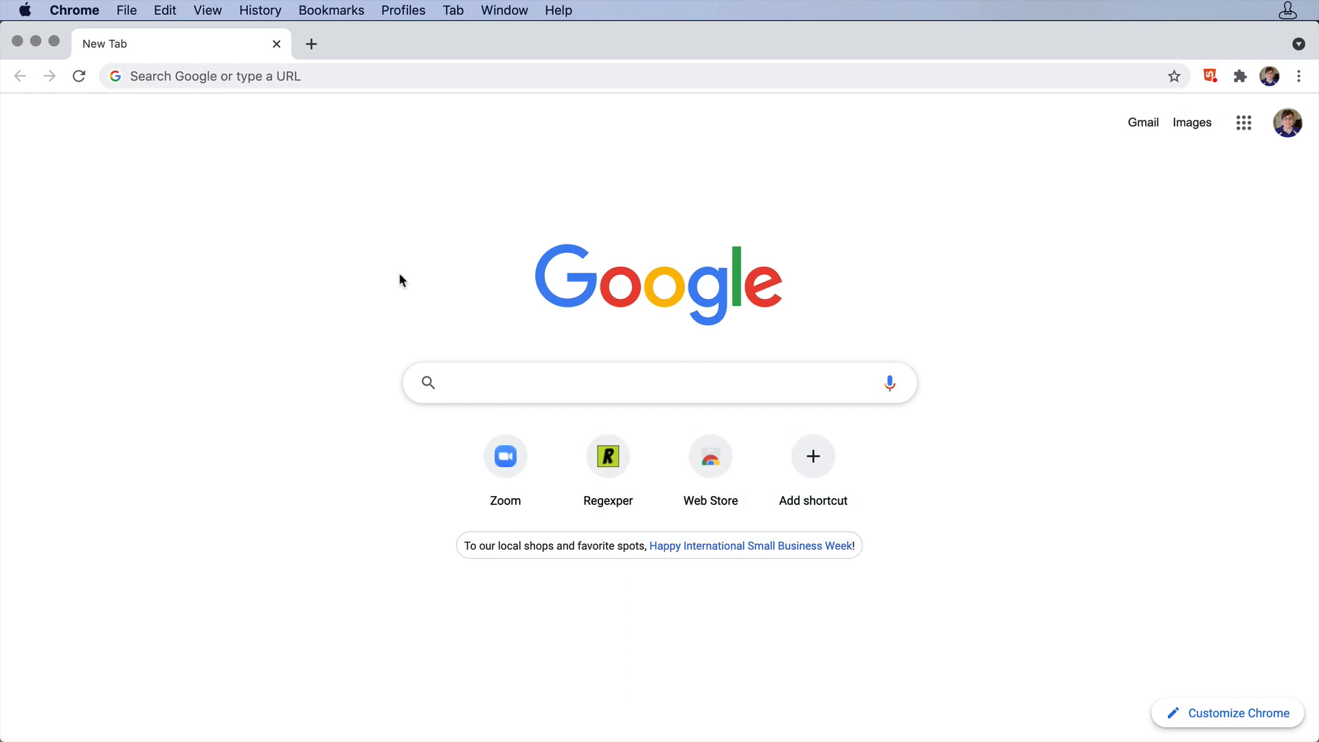
# Step: Type 'fonts that look like handwriting' into the Google search box
pyautogui.write('fonts that look like handwriting')
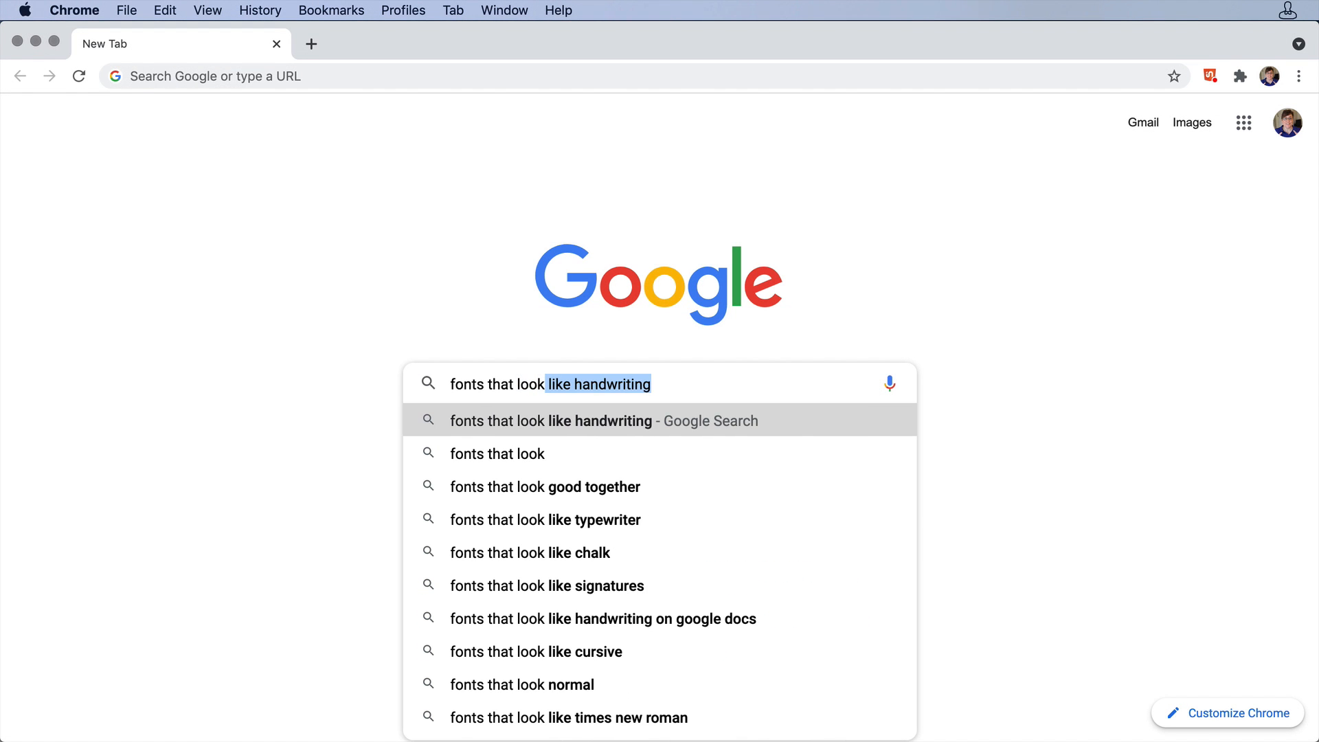